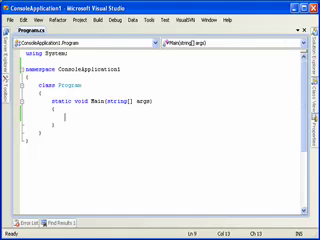
- Write string[] items = new string[] { "john", "jim", ... }; in Main with IntelliSense completion
type("ne")
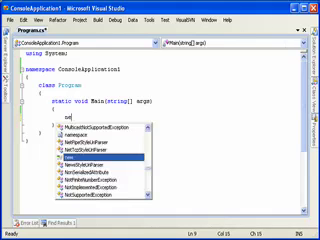
type("string[")
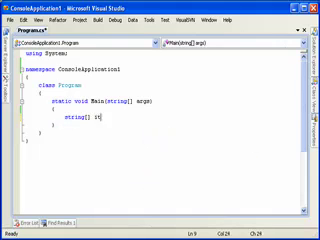
type("items=new string")
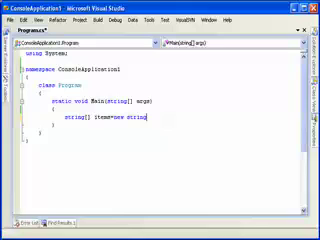
type("[]")
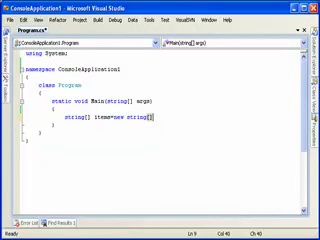
type("{ };")
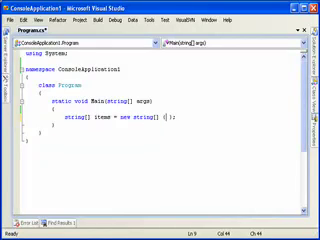
type("\"john\"")
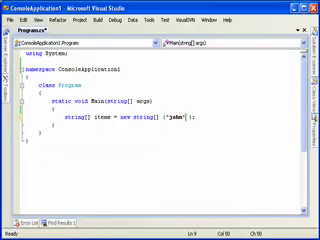
type(",\"jim\", \"jane\", \"joe")
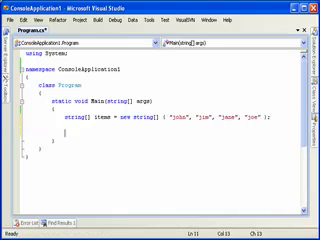
- Add int totalLength = 0; and a foreach loop accumulating item.Length into the total
type("int tot")
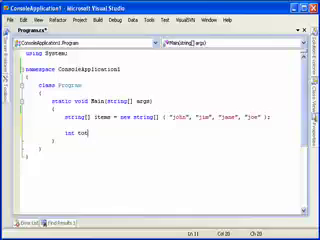
type("al")
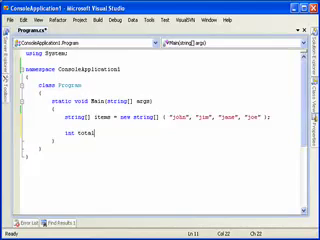
type("Lengt")
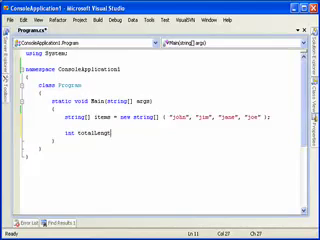
type("= 0;")
type("foreach (string item in items")
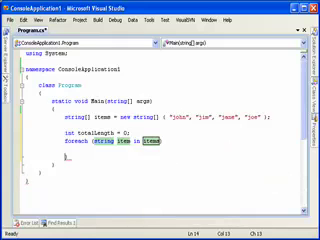
type("totalLength+=")
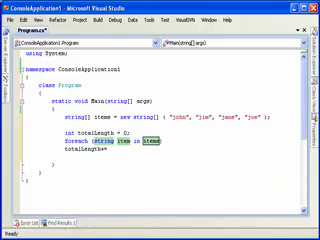
type("item.Length;")
type("Console.WriteLine(\"The total {0}\", totalLength);")
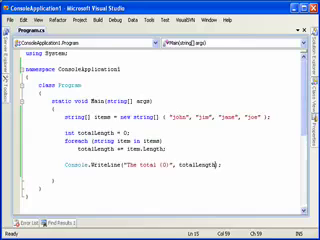
- Copy the whole C# program into a new TextPad file and adjust the public class Program lines
key("ctrl+a")
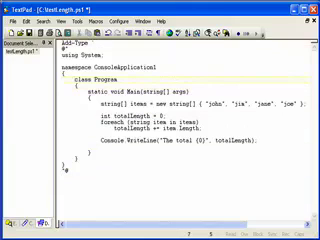
type("public")
type("[ConsoleApplication1")
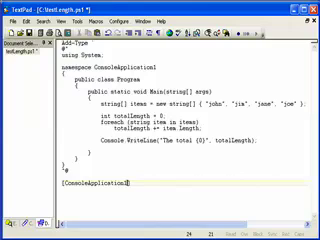
type(".Program")
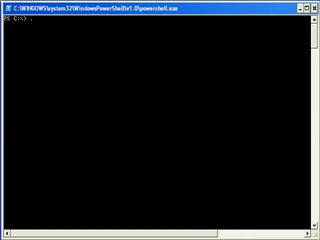
type("test1")
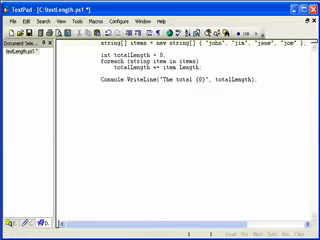
- Replace the C# wrapper with $ variables, a foreach loop and "The total {0}" -f $totalLength
key("ctrl+a")
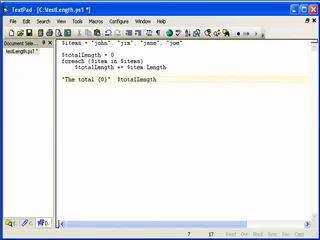
type("-f")
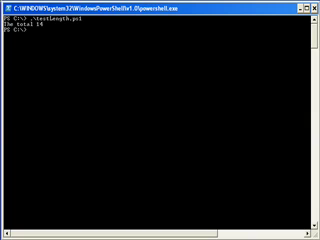
type(".\\testlength.ps1")
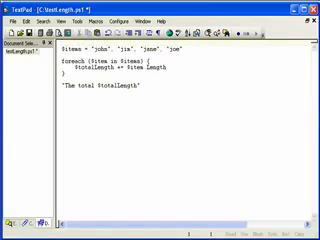
- Add function list { $args } at the top of testlength.ps1
type("function")
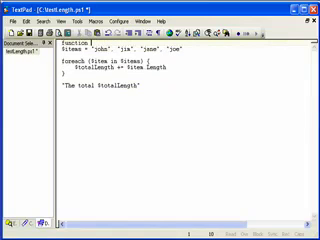
type("list {")
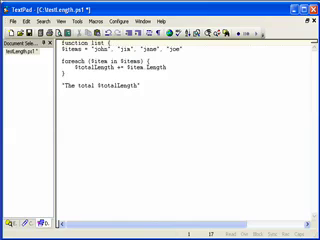
type("$args")
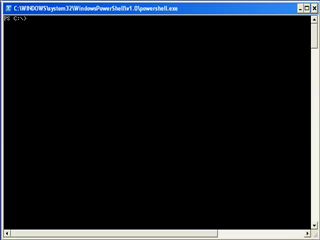
- Run list a b and list a b c d, assign to $a, check $a.GetType() reports Object[], then cls
type("list a b c d")
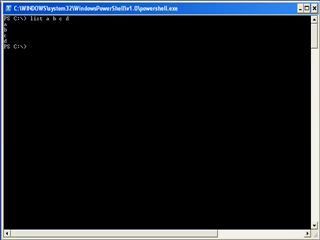
type("list a b c d")
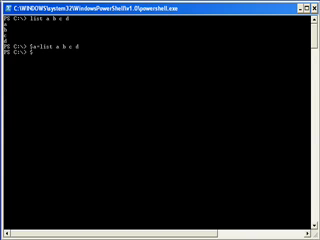
type("$a")
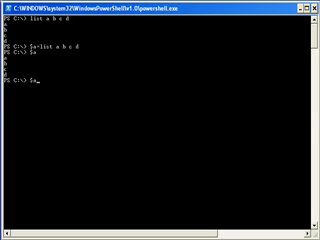
type(".GetType(")
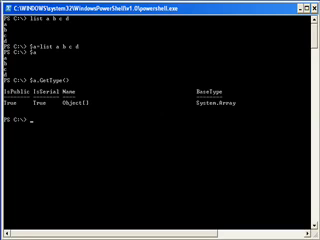
type("cls")
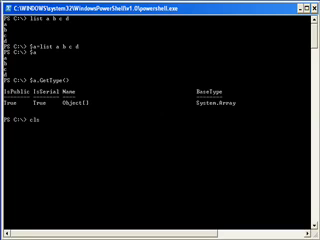